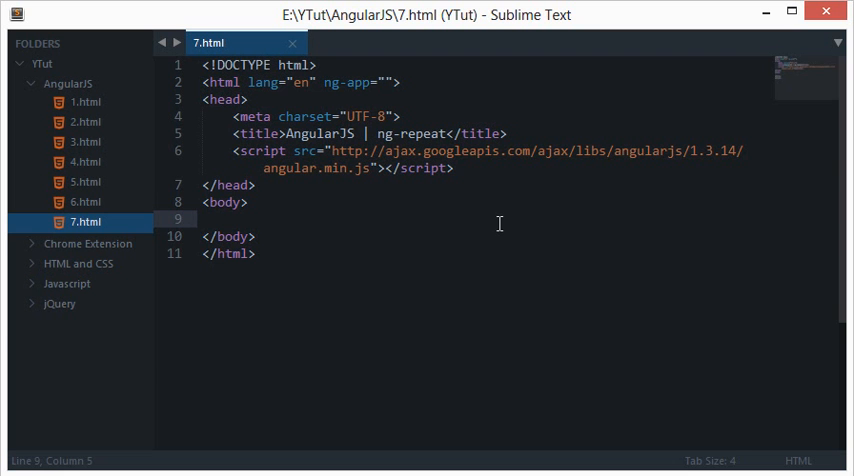
- Type <div ng-init=""> inside the body of 7.html
{"action": "type", "text": "<"}
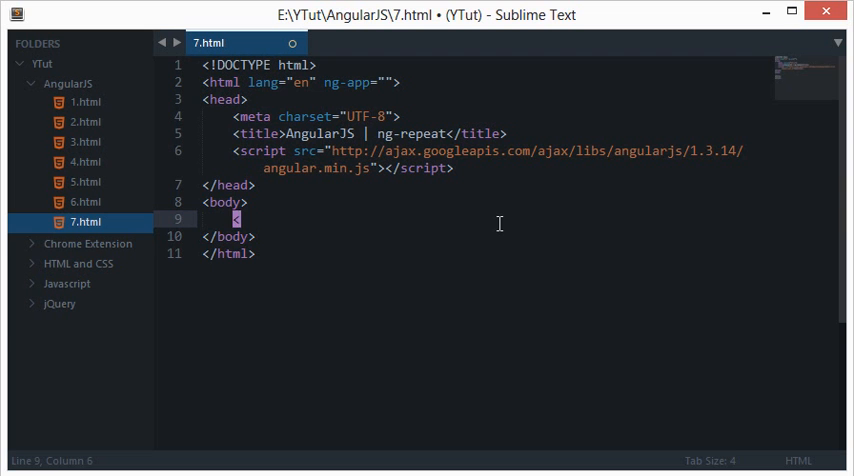
{"action": "type", "text": "<div"}
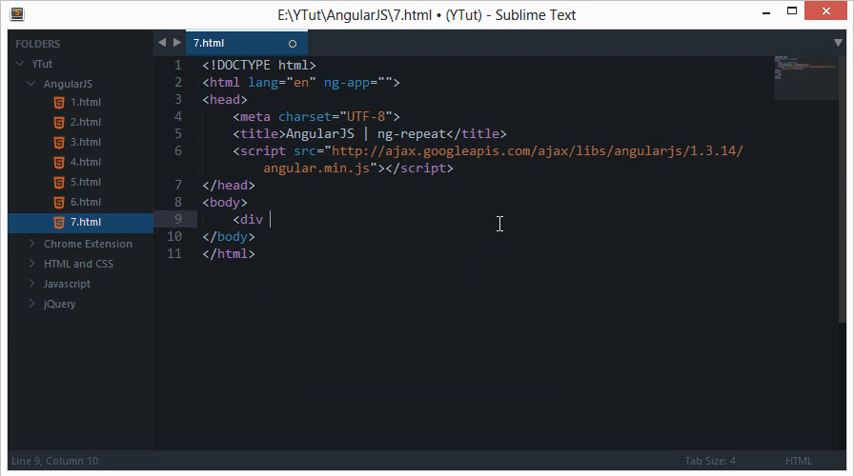
{"action": "type", "text": "ng-"}
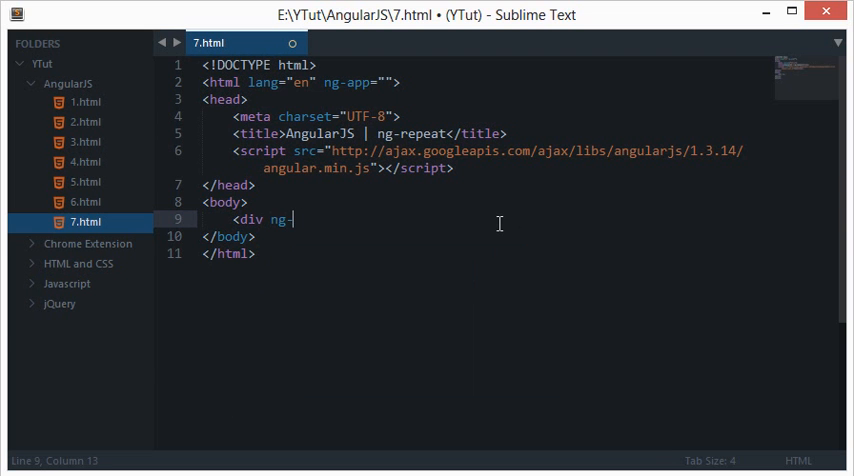
{"action": "type", "text": "init=\"\">"}
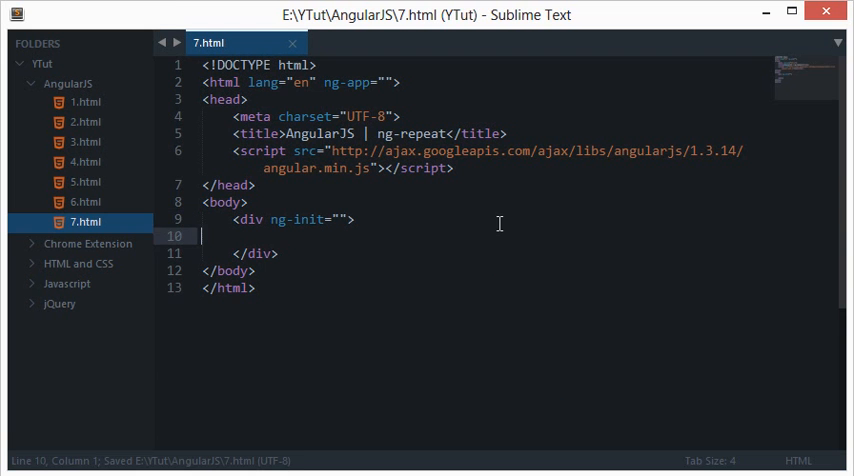
- Declare an empty myFavLan array inside the ng-init quotes
{"action": "left_click", "coordinate": [355, 219]}
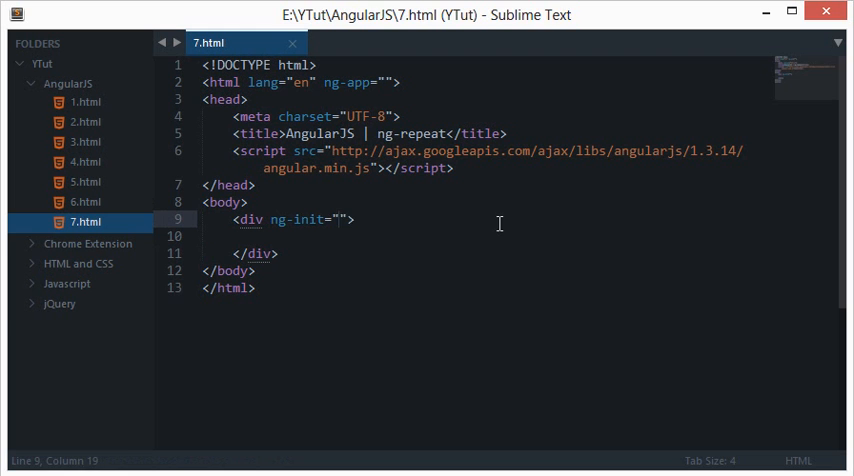
{"action": "type", "text": "myFavLab"}
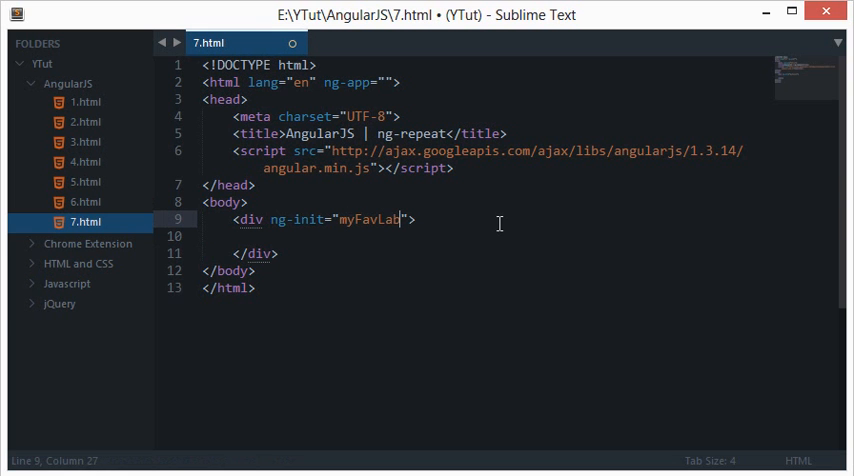
{"action": "type", "text": "=["}
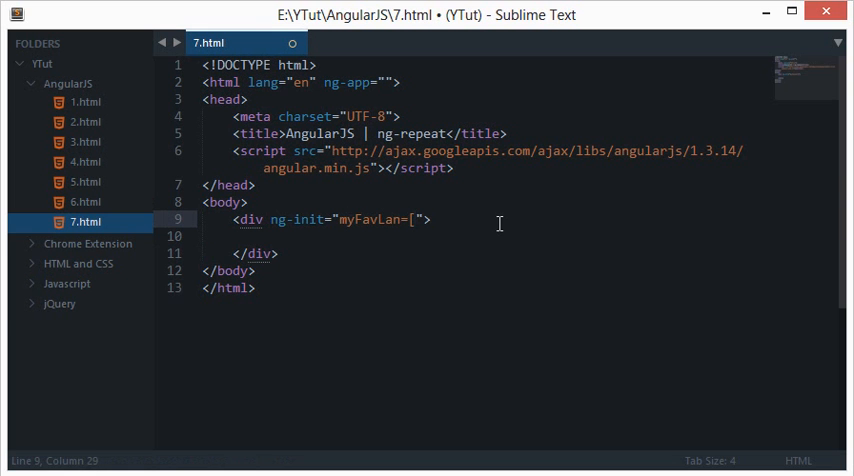
{"action": "type", "text": "]"}
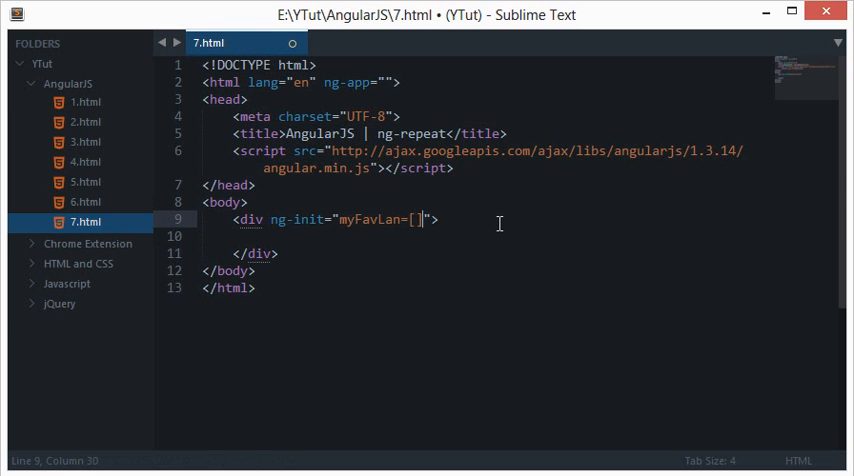
{"action": "key", "text": "ctrl+s"}
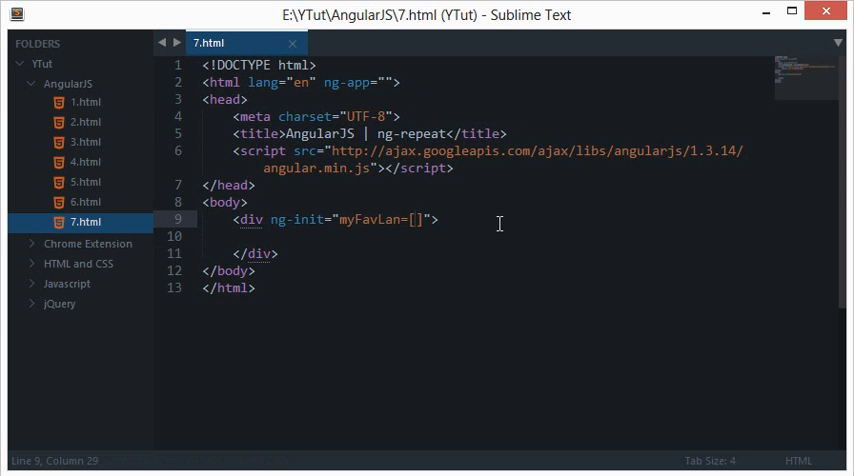
- Add the first array object with name 'PHP' and extension '.php'
{"action": "type", "text": "{}"}
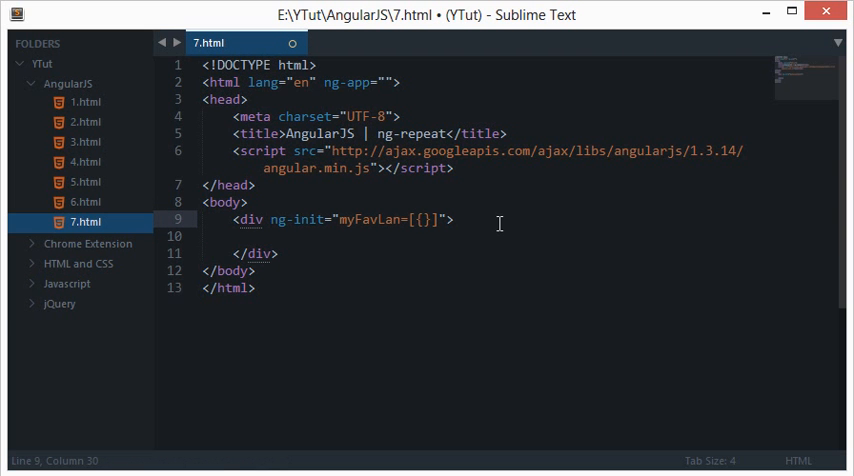
{"action": "type", "text": "name:"}
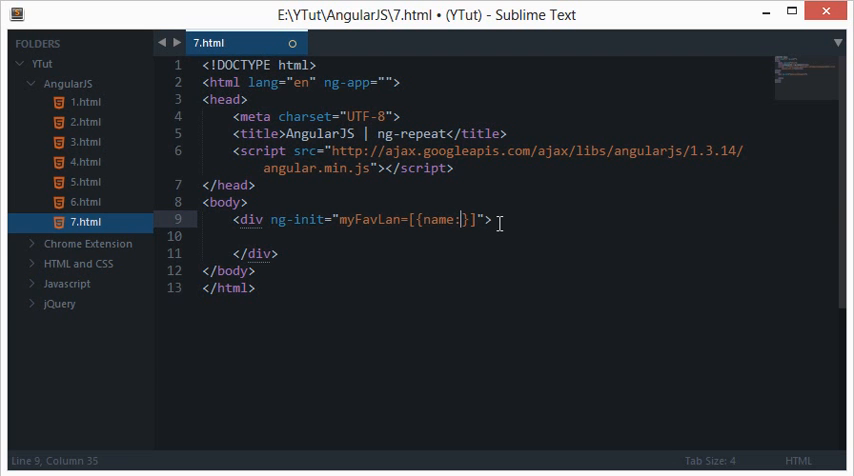
{"action": "type", "text": "'PHP'"}
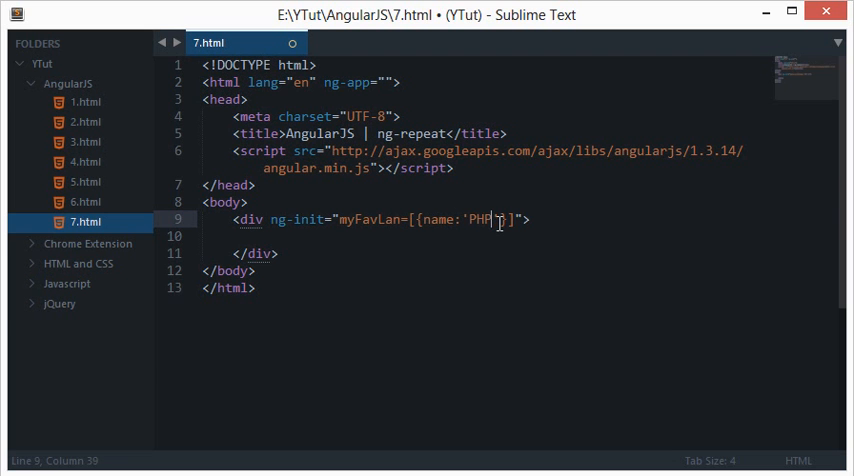
{"action": "type", "text": ","}
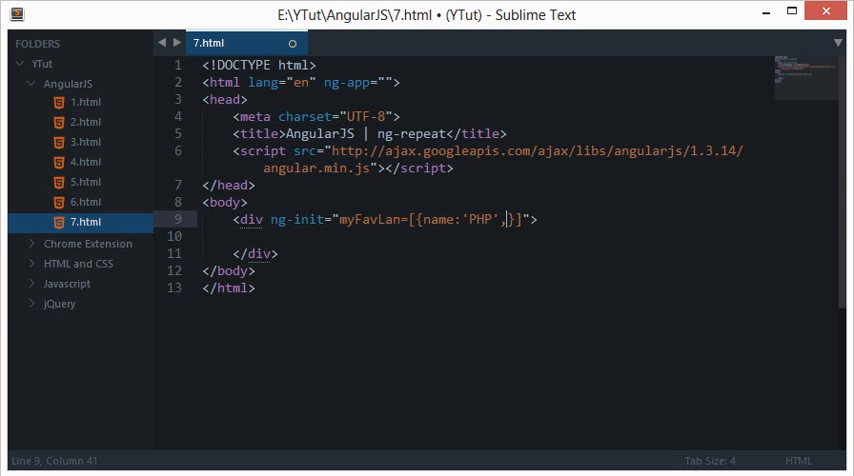
{"action": "type", "text": "extension:"}
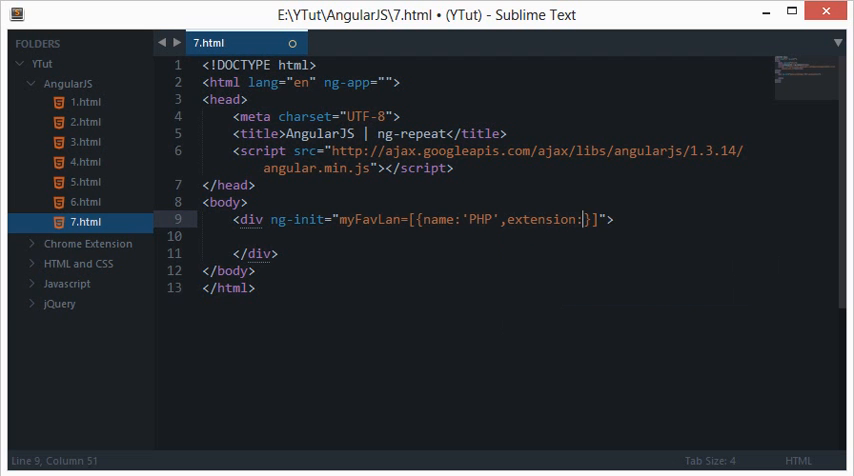
{"action": "type", "text": "'.php'"}
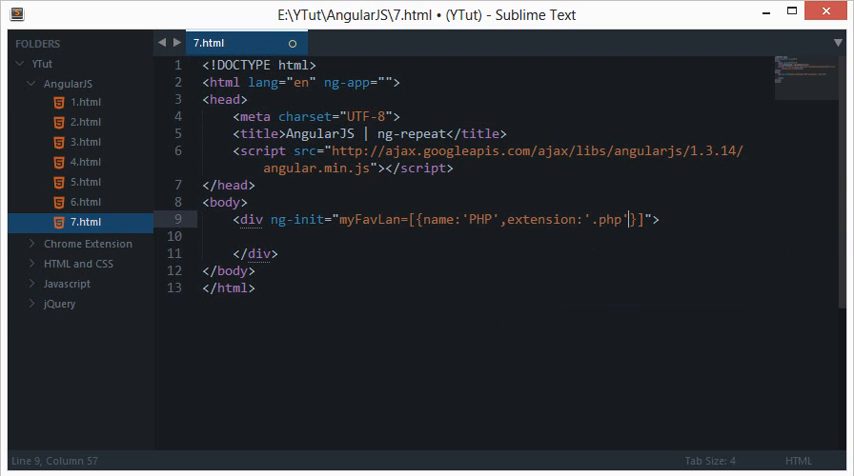
- Append objects for Javascript '.js', Ruby '.rb' and C++ '.cpp' to myFavLan, then save
{"action": "type", "text": ", {}"}
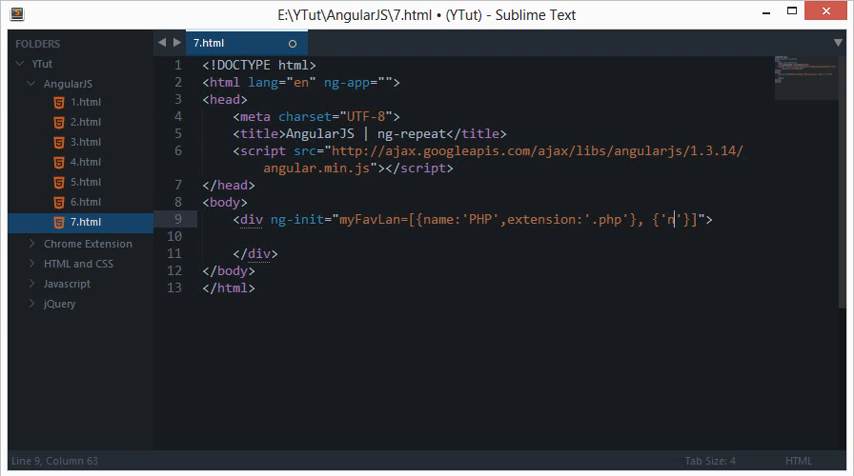
{"action": "type", "text": "name:"}
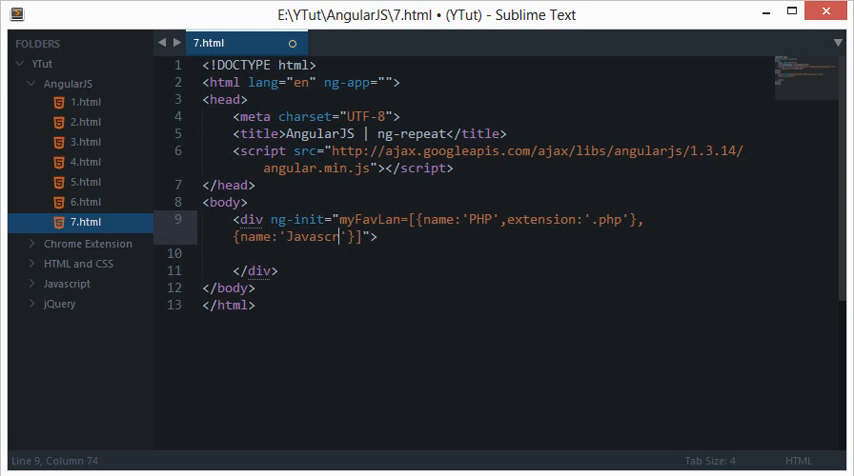
{"action": "type", "text": "t', exte"}
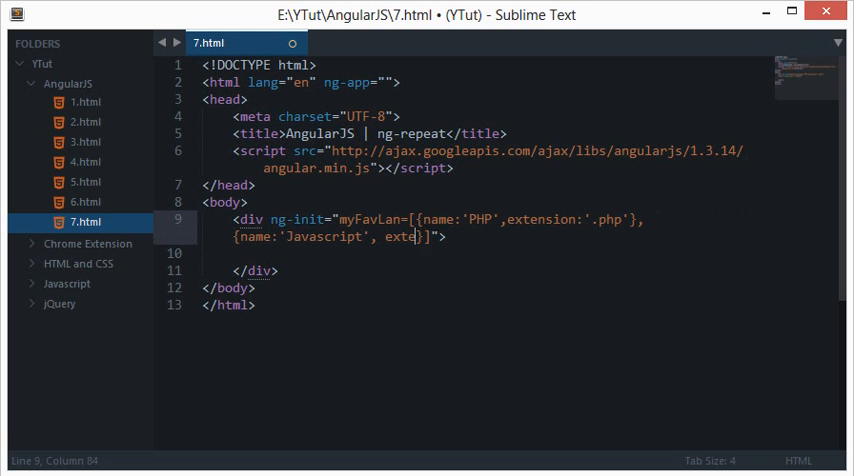
{"action": "type", "text": "nsion:'.js'},{name"}
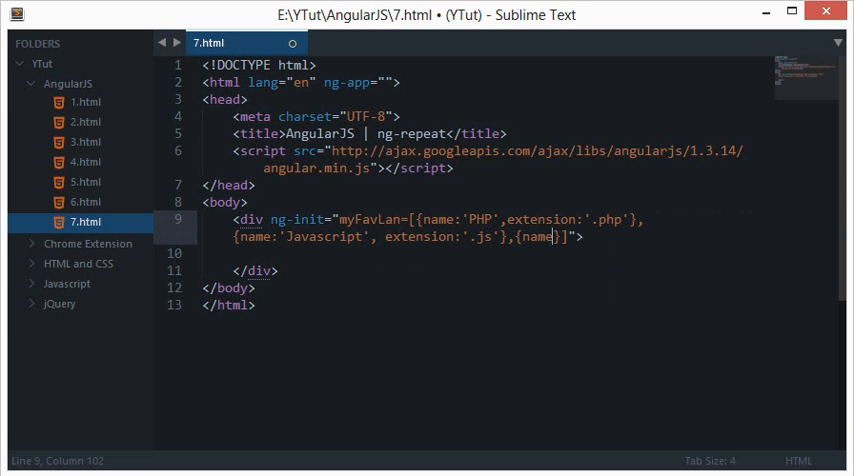
{"action": "type", "text": ":''"}
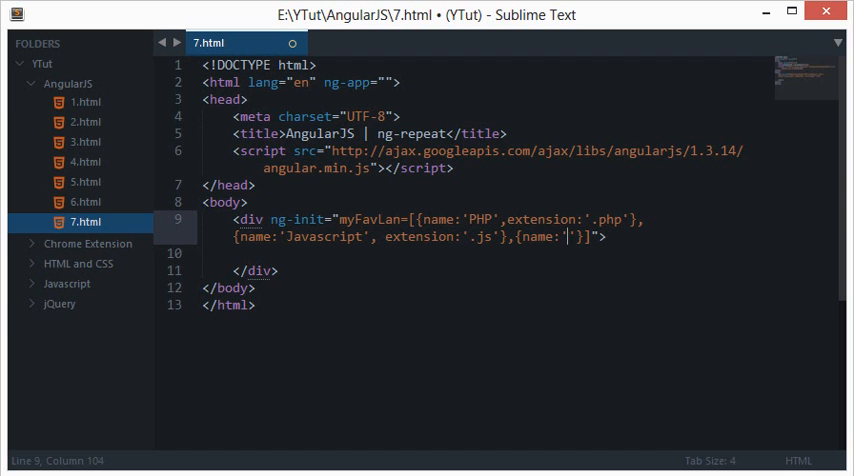
{"action": "type", "text": "Ruby"}
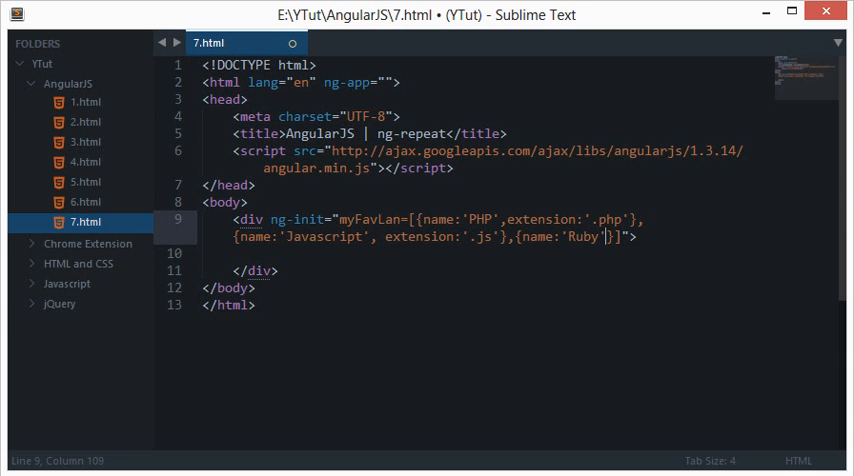
{"action": "type", "text": "extension:'"}
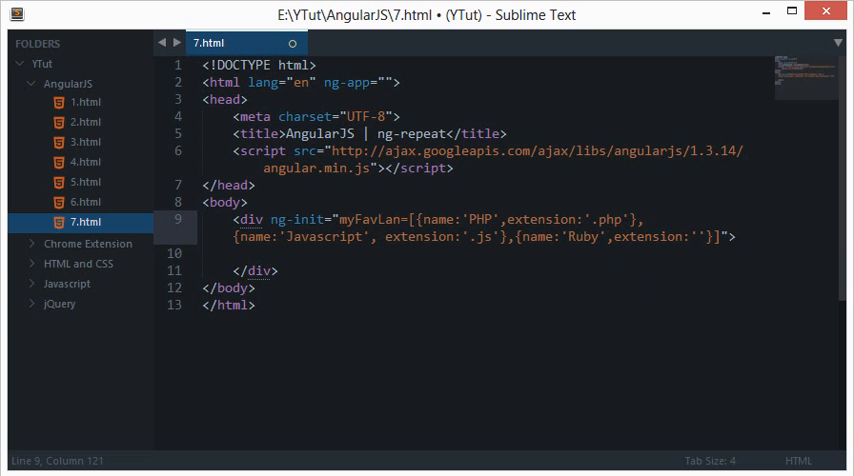
{"action": "type", "text": "rb"}
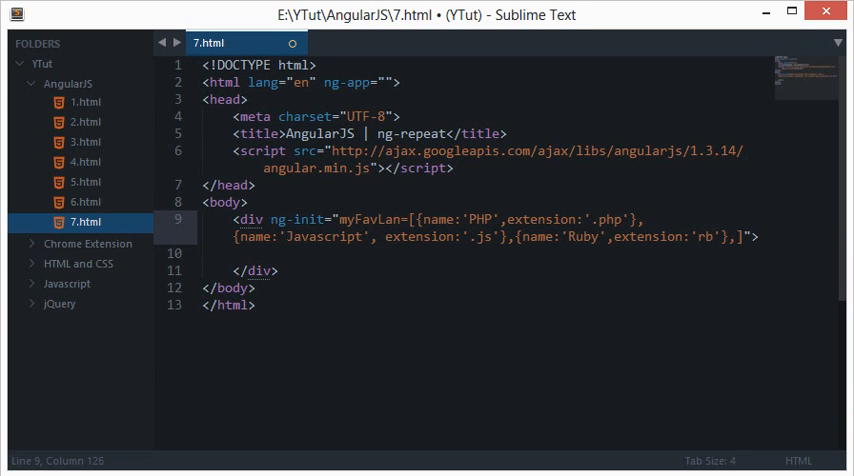
{"action": "type", "text": "{''}"}
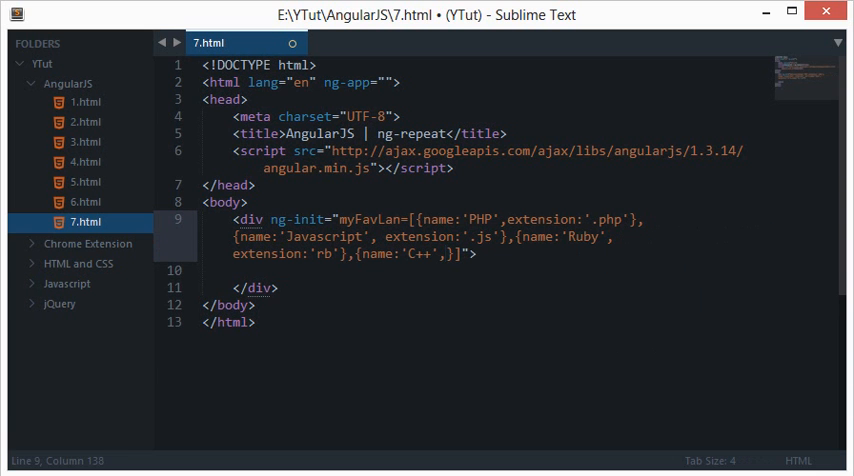
{"action": "type", "text": "extension:'.cpp"}
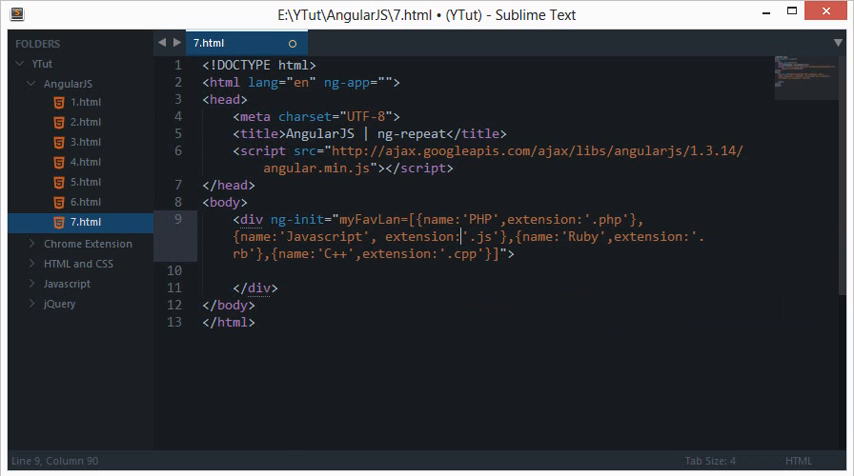
{"action": "key", "text": "ctrl+s"}
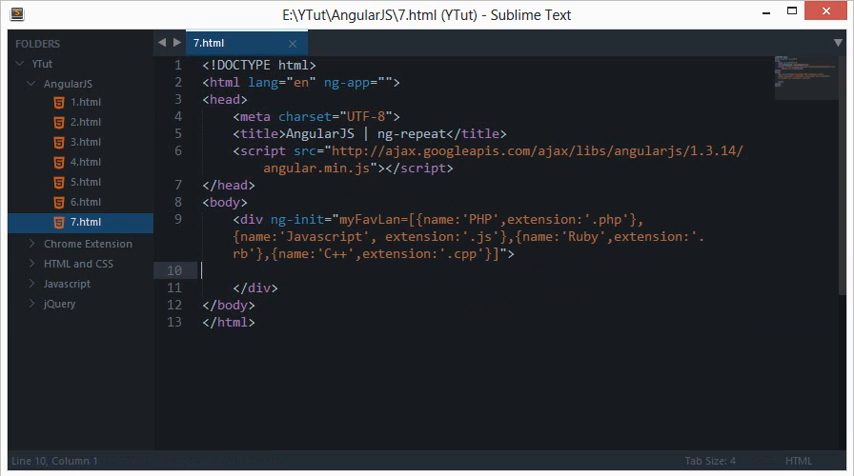
- Add a <p> tag with an empty ng-repeat attribute inside the div and save
{"action": "double_click", "coordinate": [371, 219]}
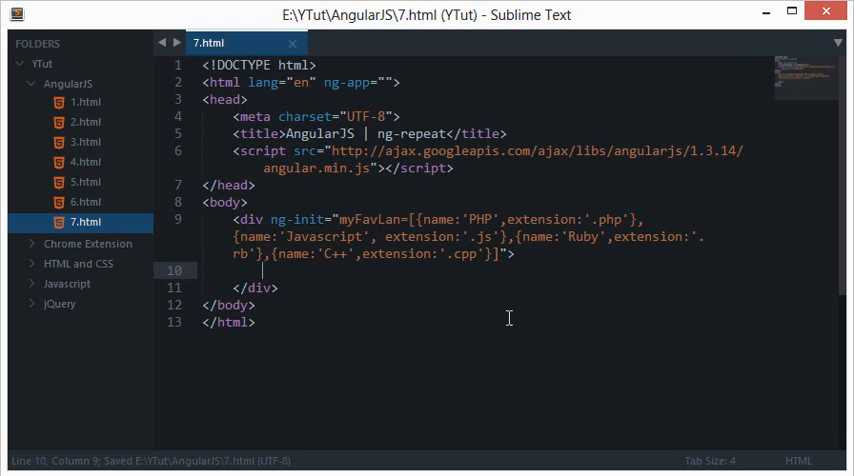
{"action": "key", "text": "enter"}
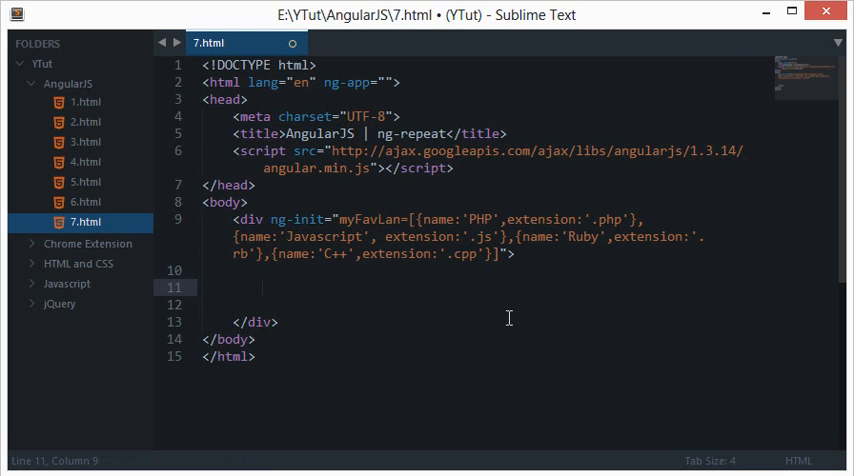
{"action": "type", "text": "<"}
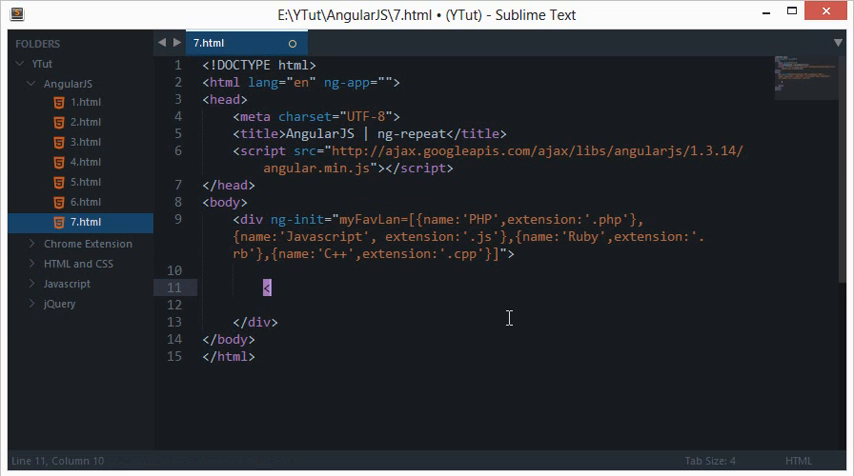
{"action": "type", "text": "p>"}
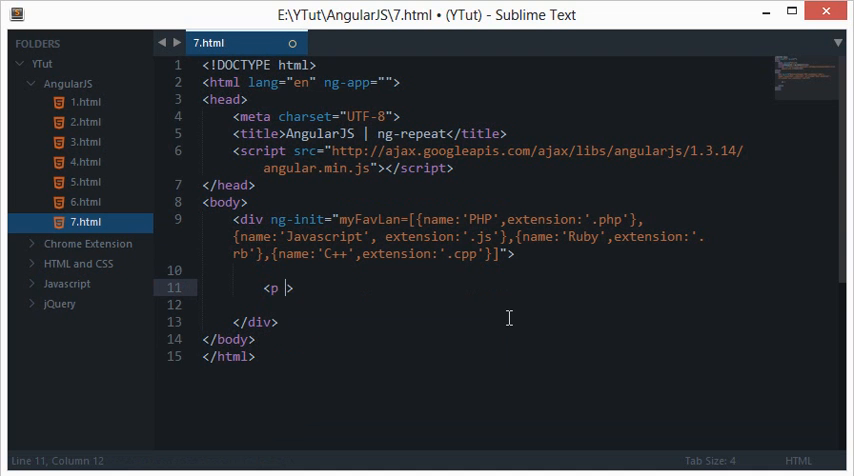
{"action": "type", "text": "ng-repeat"}
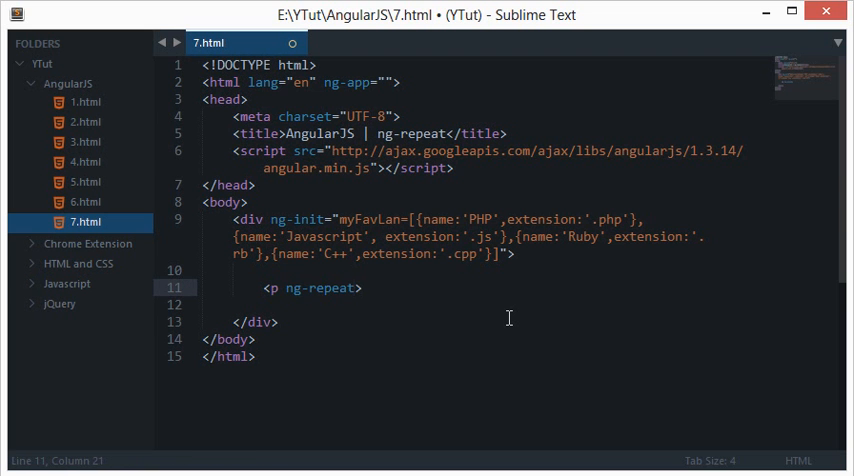
{"action": "type", "text": "=\"\""}
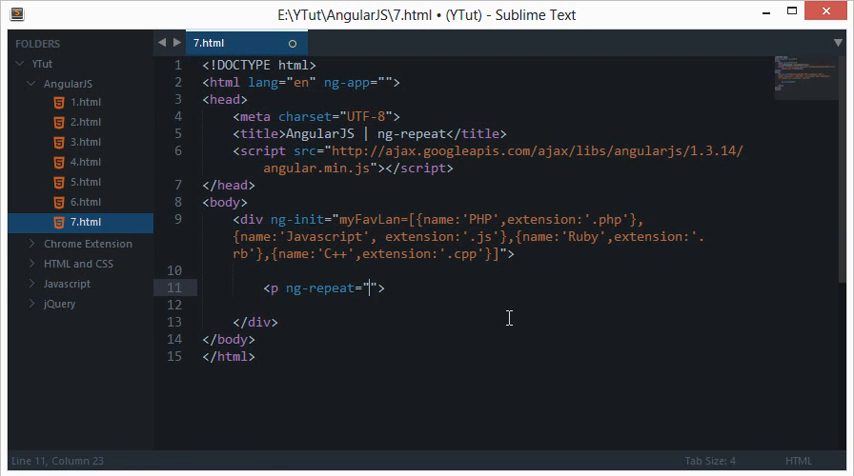
{"action": "key", "text": "ctrl+s"}
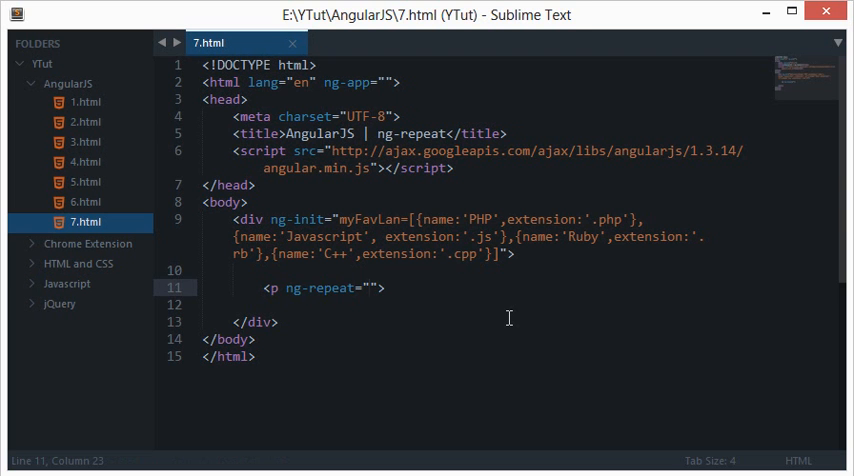
- Set the ng-repeat value to "language in myFavLan"
{"action": "type", "text": "lang"}
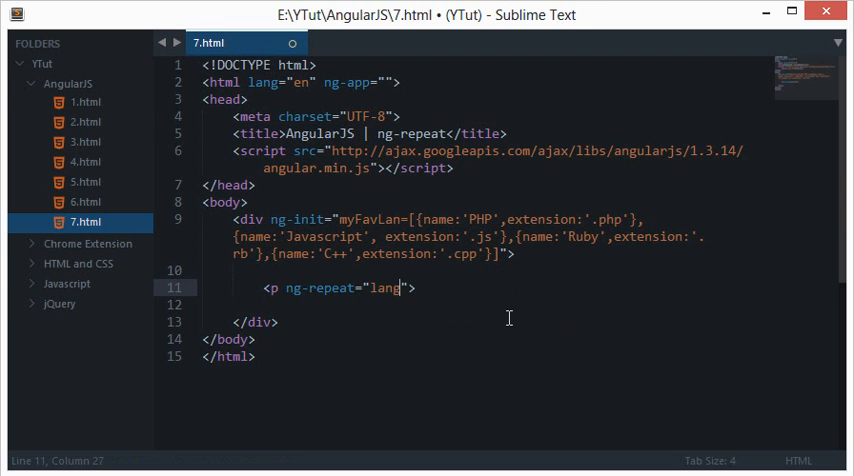
{"action": "type", "text": "uage in m"}
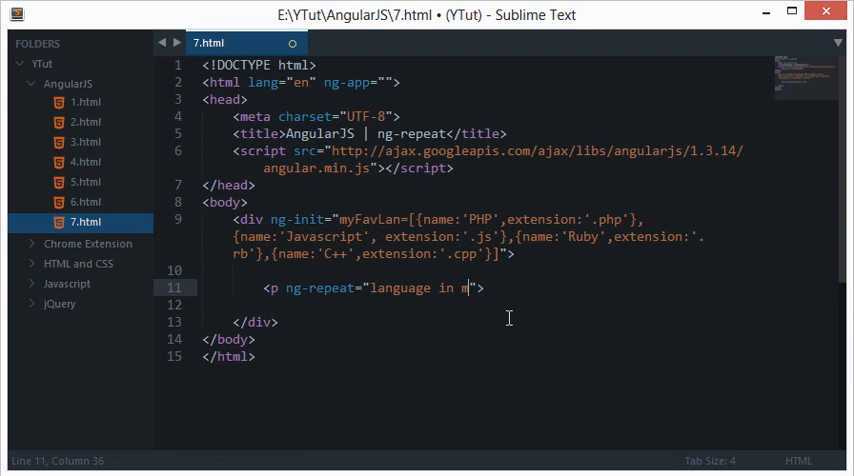
{"action": "type", "text": "yFavLan"}
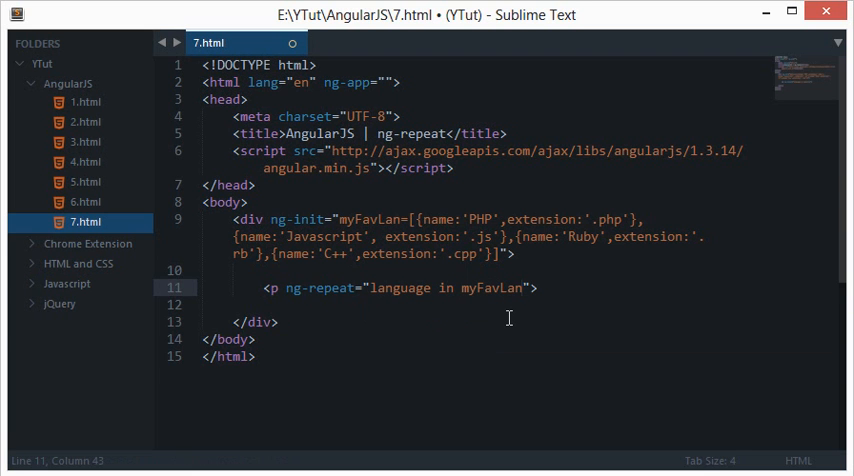
{"action": "type", "text": "for()"}
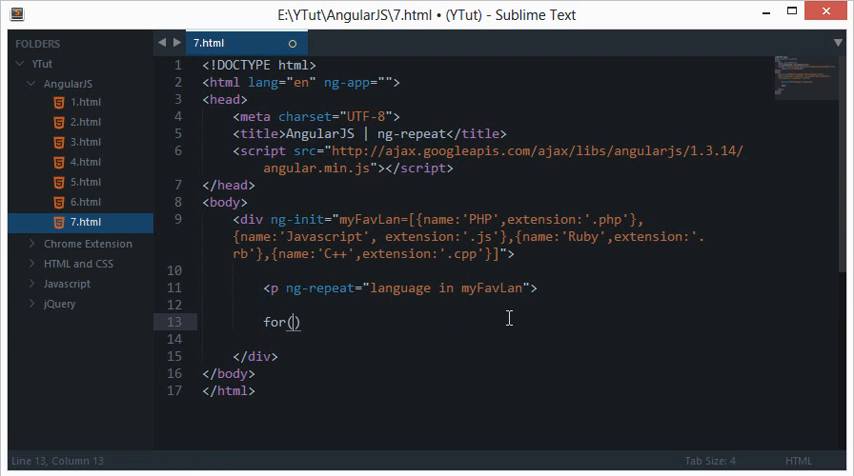
{"action": "type", "text": "x"}
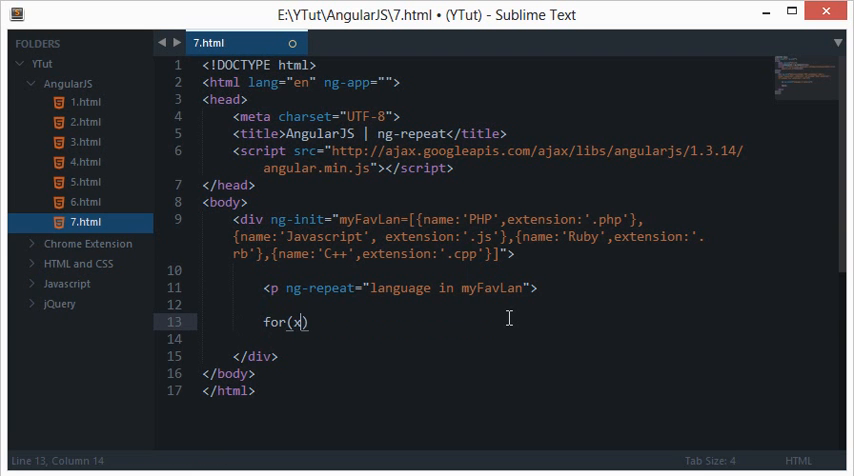
{"action": "type", "text": "in array) {}"}
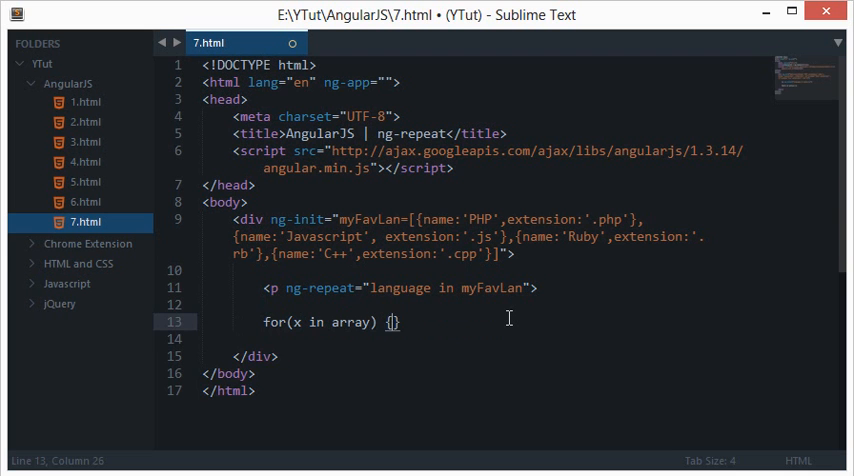
{"action": "key", "text": "enter"}
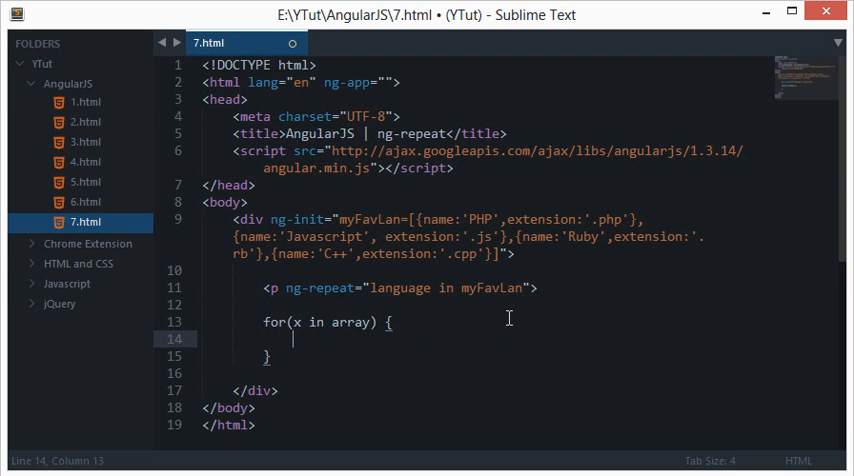
{"action": "type", "text": "pri"}
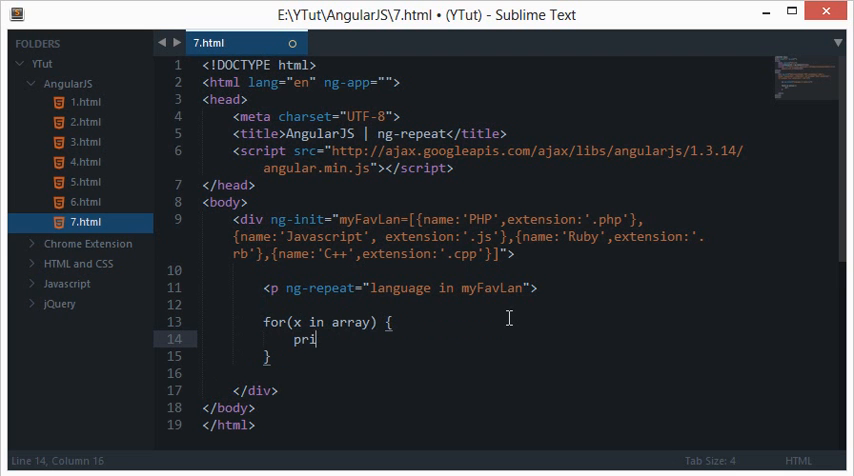
{"action": "type", "text": "nt x."}
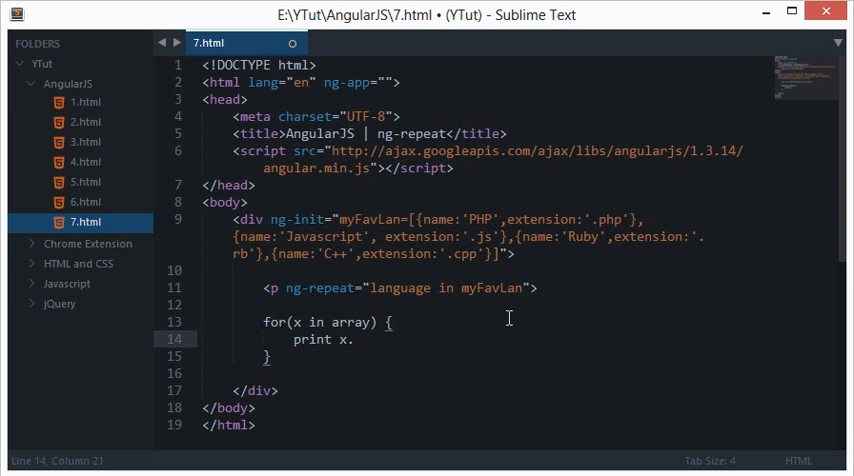
{"action": "type", "text": ".name,"}
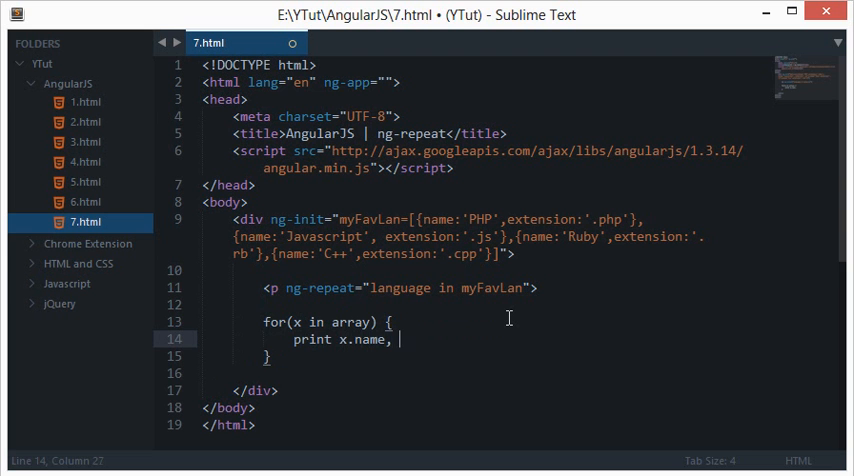
{"action": "type", "text": "x.extension"}
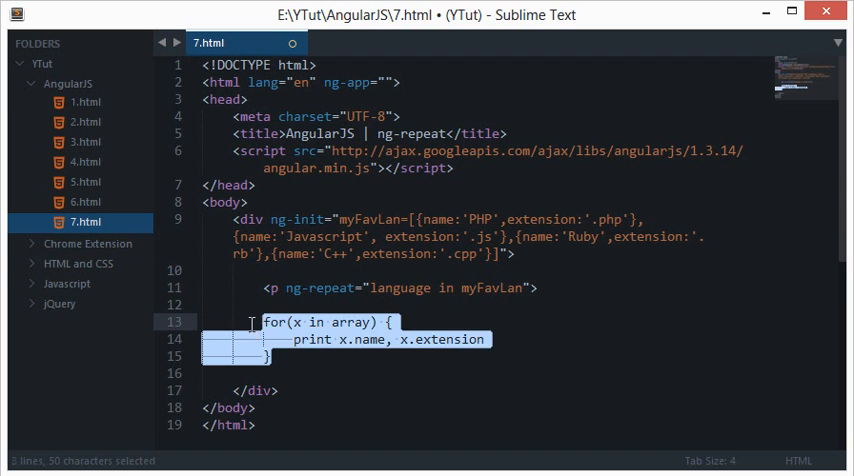
{"action": "key", "text": "Delete"}
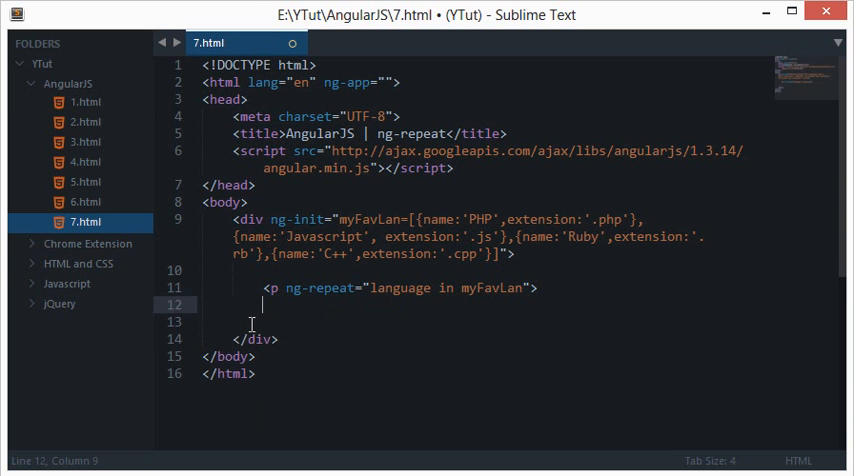
- Close the paragraph and insert a {{ language }} expression inside it
{"action": "type", "text": "</p>"}
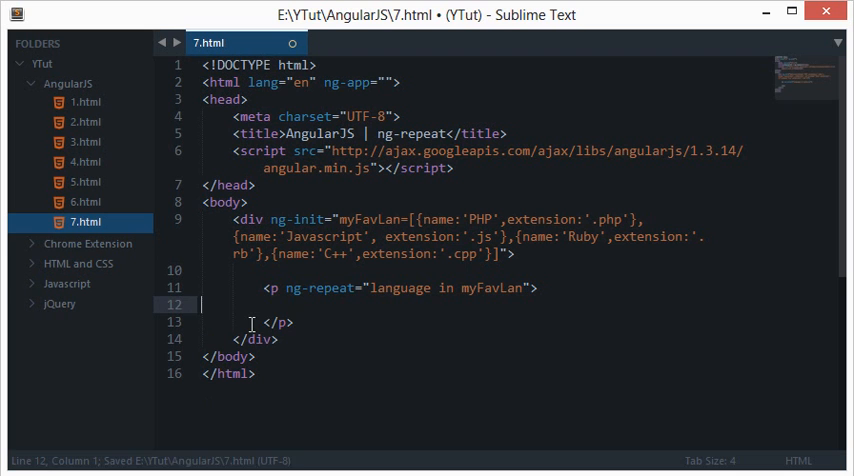
{"action": "type", "text": "{{ }}"}
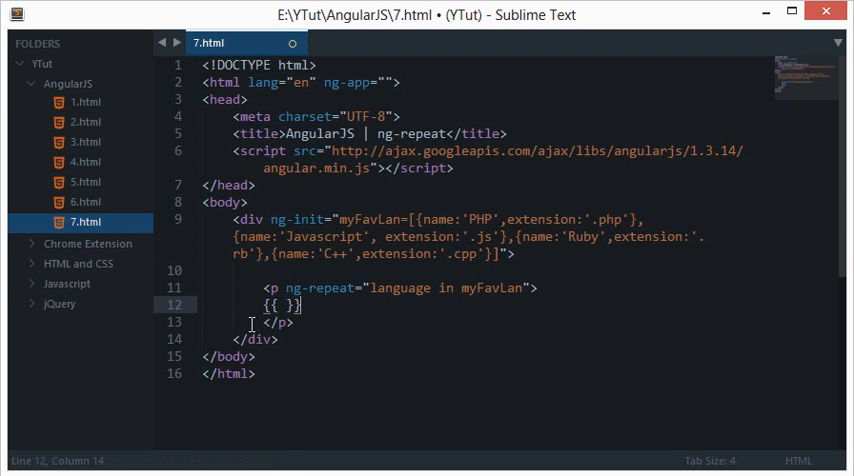
{"action": "key", "text": "ctrl+s"}
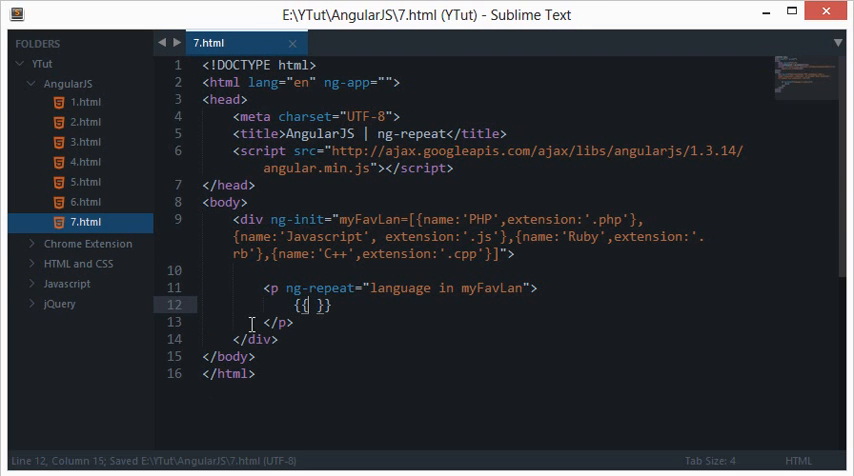
{"action": "type", "text": "m"}
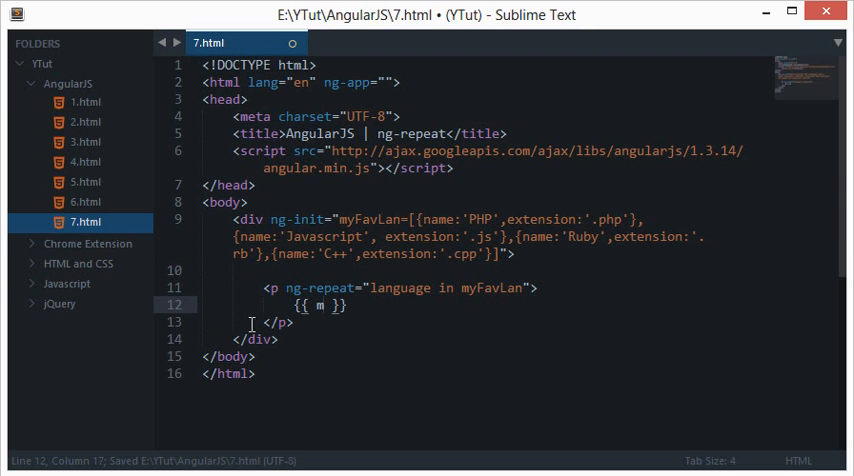
{"action": "type", "text": "language"}
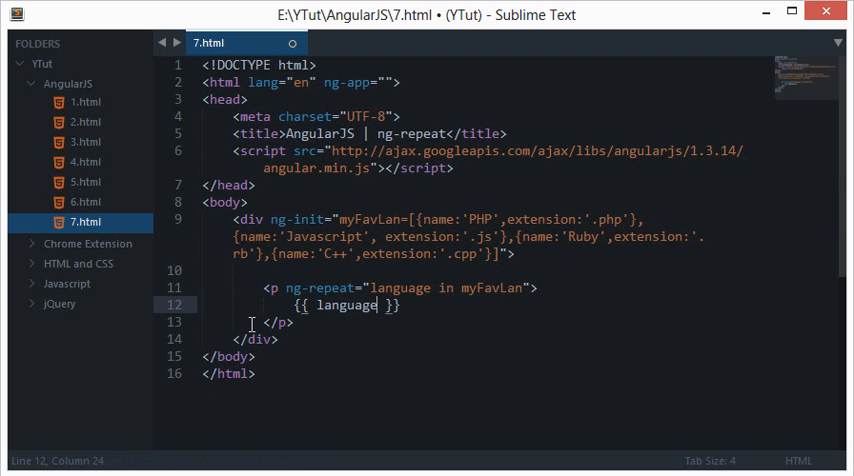
{"action": "double_click", "coordinate": [491, 288]}
{"action": "type", "text": "."}
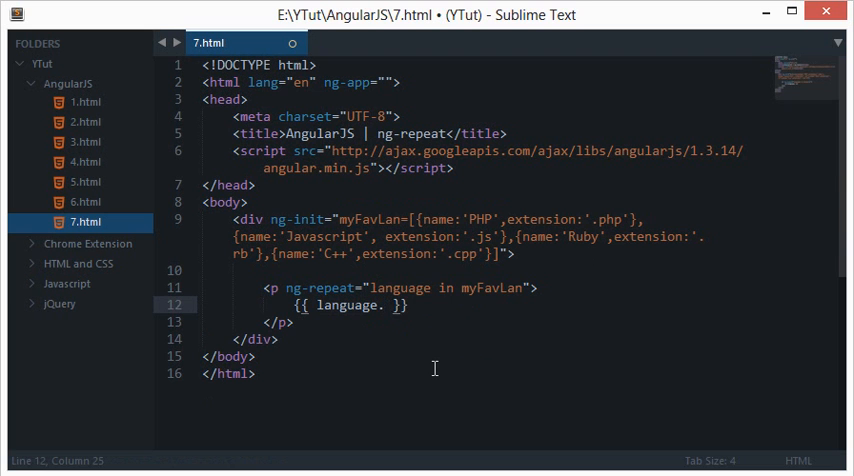
- Print 'Name: {{ language.name }}' and 'Extension: {{ language.extension }}' lines
{"action": "type", "text": "name"}
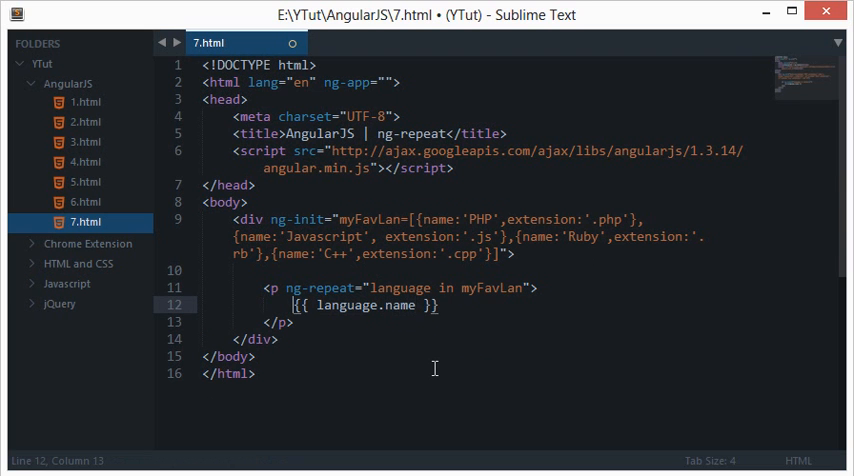
{"action": "type", "text": "Name:"}
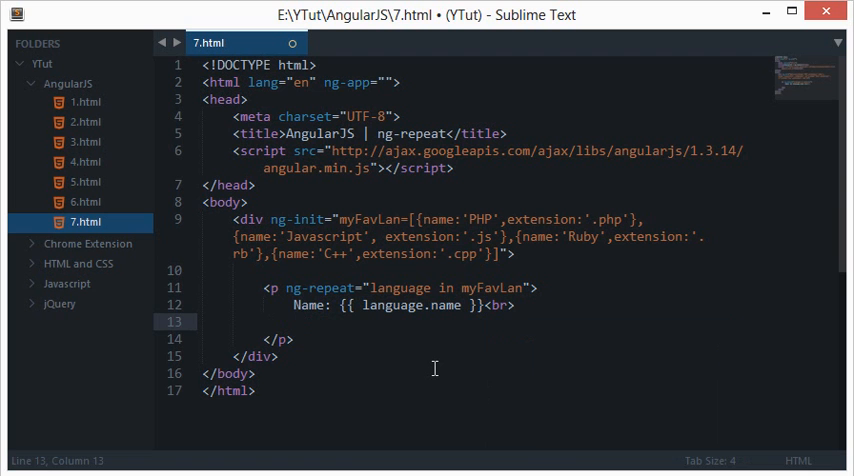
{"action": "type", "text": "Ext"}
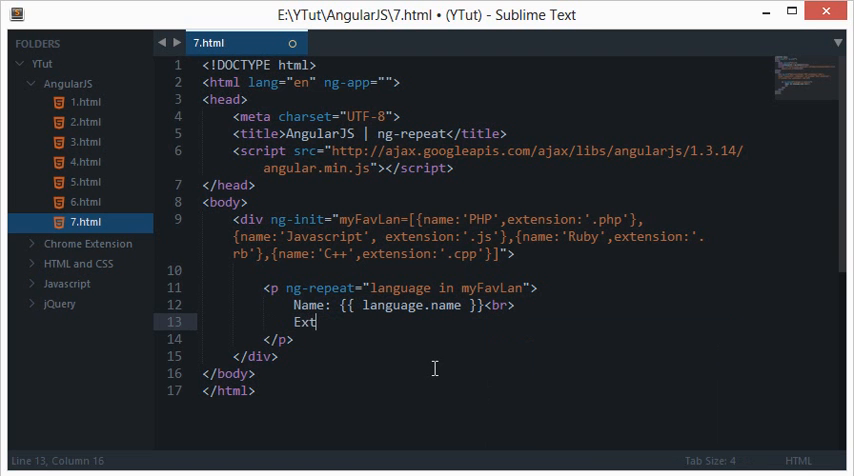
{"action": "type", "text": "ension"}
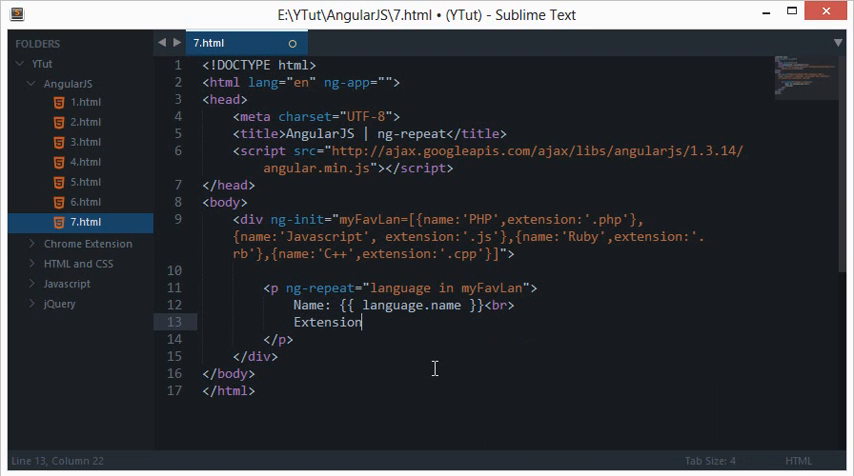
{"action": "type", "text": ": {{ langua}}"}
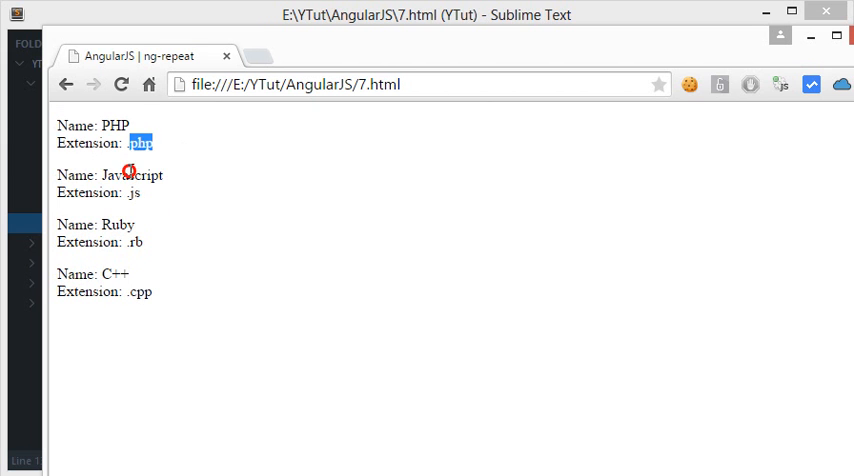
- Highlight the .php and .cpp extensions in the Chrome output
{"action": "double_click", "coordinate": [116, 224]}
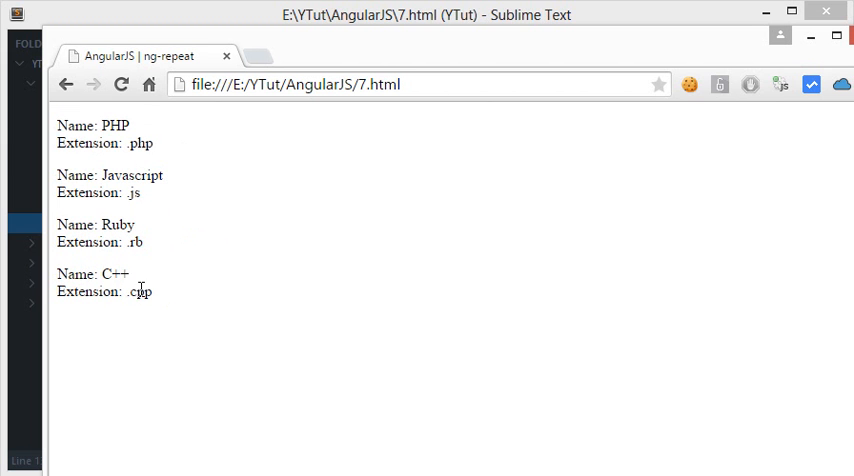
{"action": "double_click", "coordinate": [140, 291]}
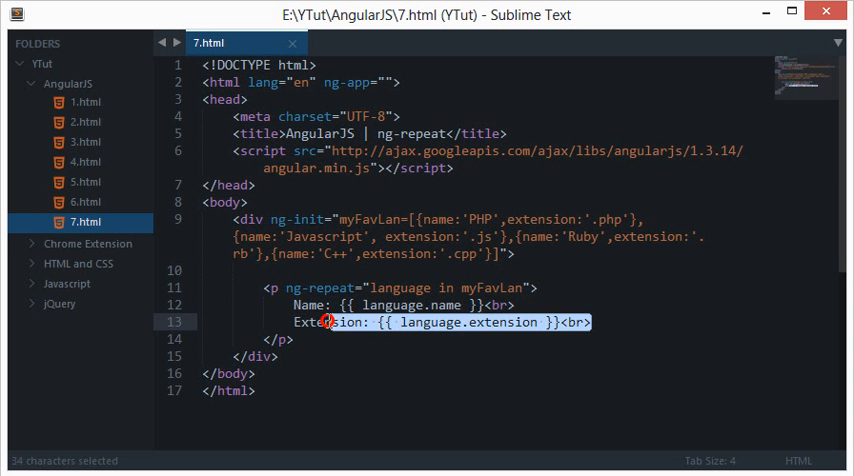
{"action": "left_click", "coordinate": [592, 322]}
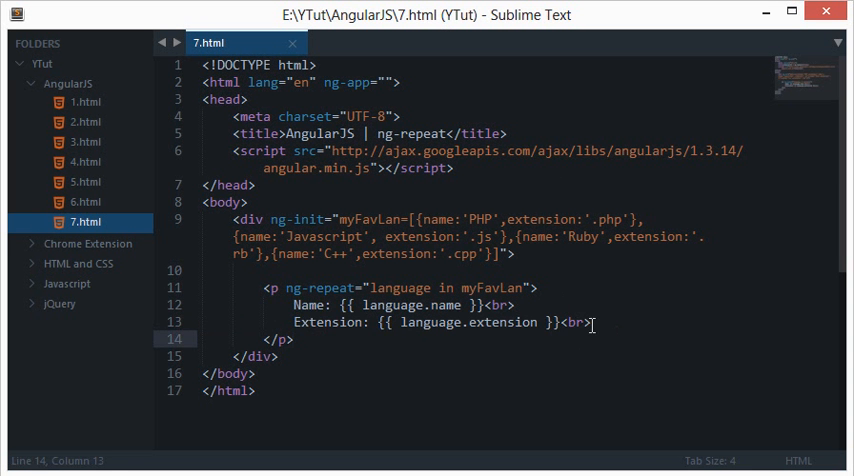
{"action": "double_click", "coordinate": [571, 322]}
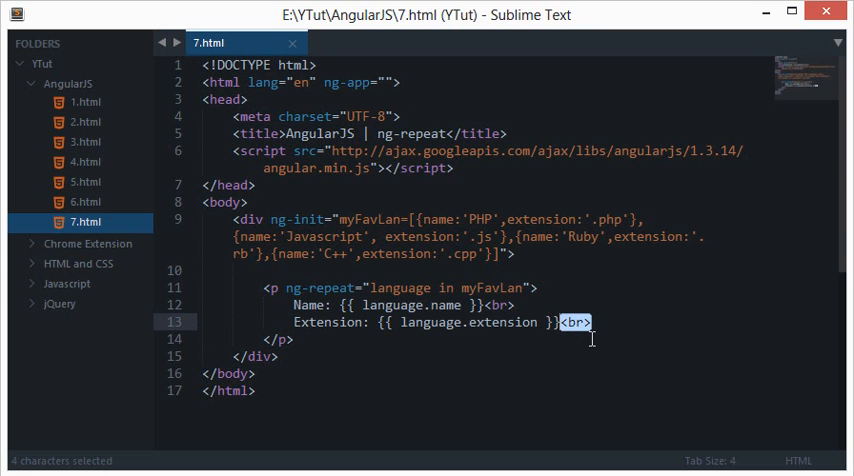
{"action": "mouse_move", "coordinate": [596, 332]}
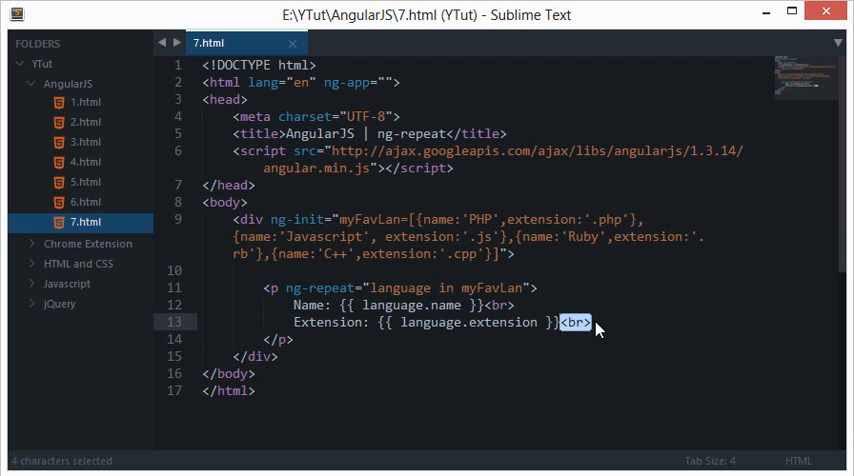
{"action": "left_click", "coordinate": [588, 322]}
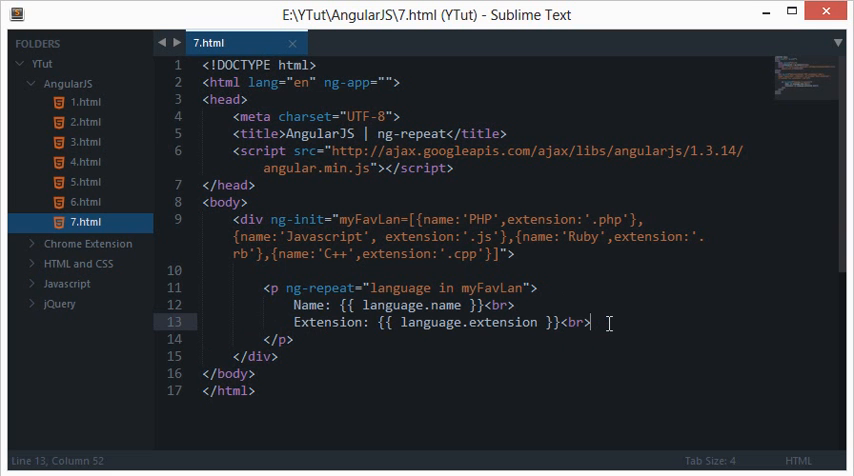